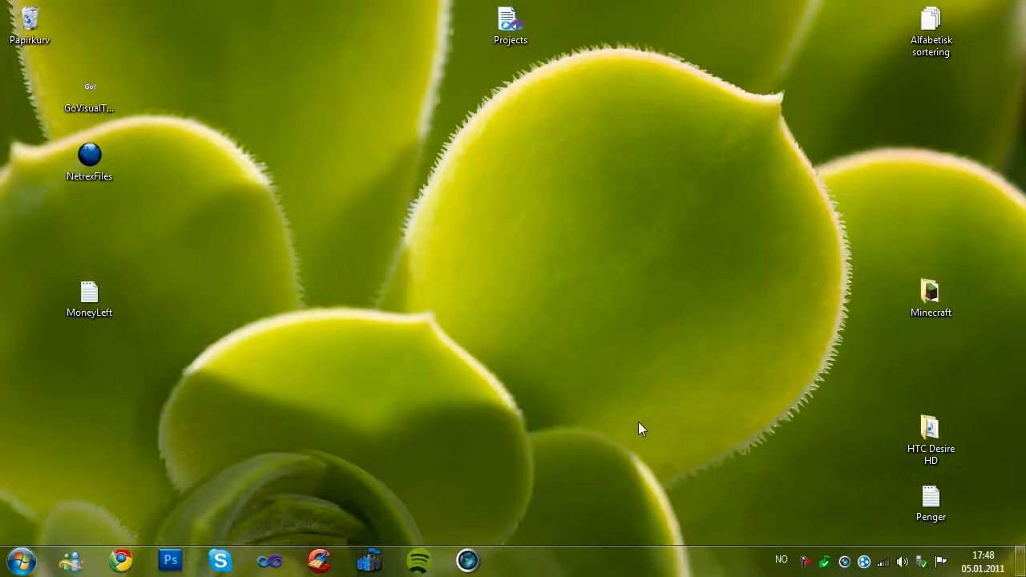
{"action": "mouse_move", "coordinate": [686, 458]}
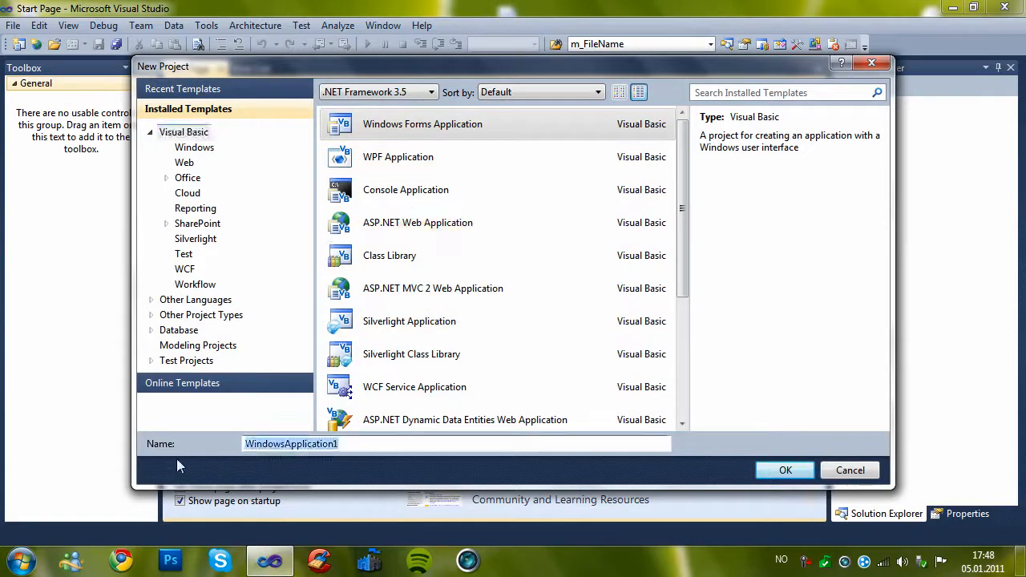
- Name the new Windows Forms project 'YouTube - Hello World' and confirm its creation
{"action": "type", "text": "YouTube"}
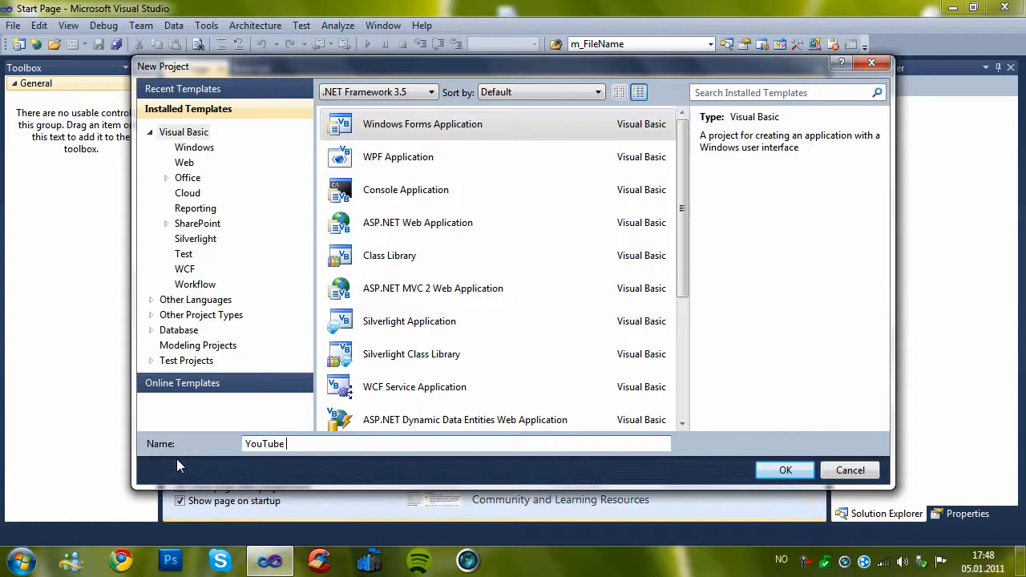
{"action": "type", "text": "-"}
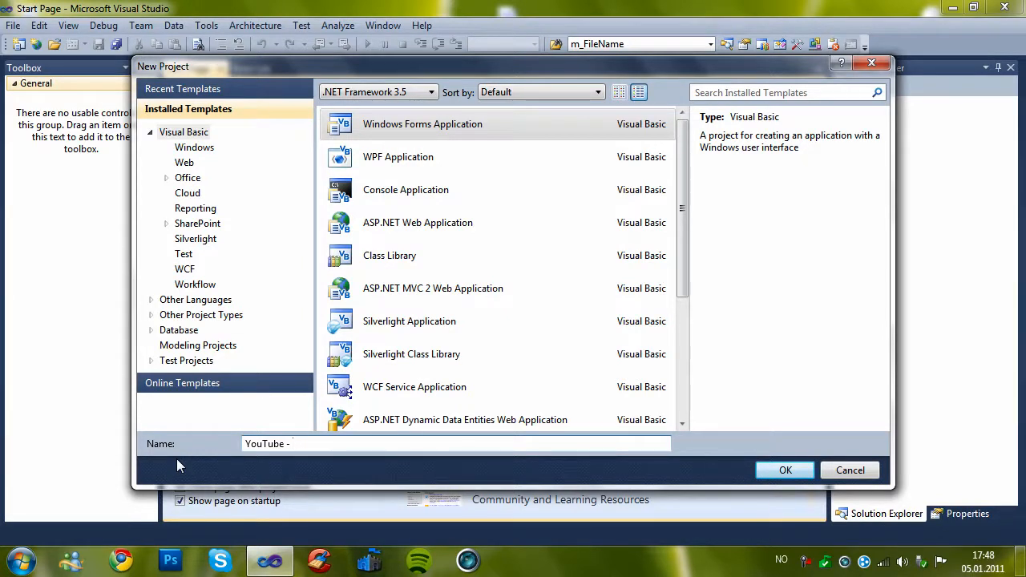
{"action": "type", "text": "Hello World"}
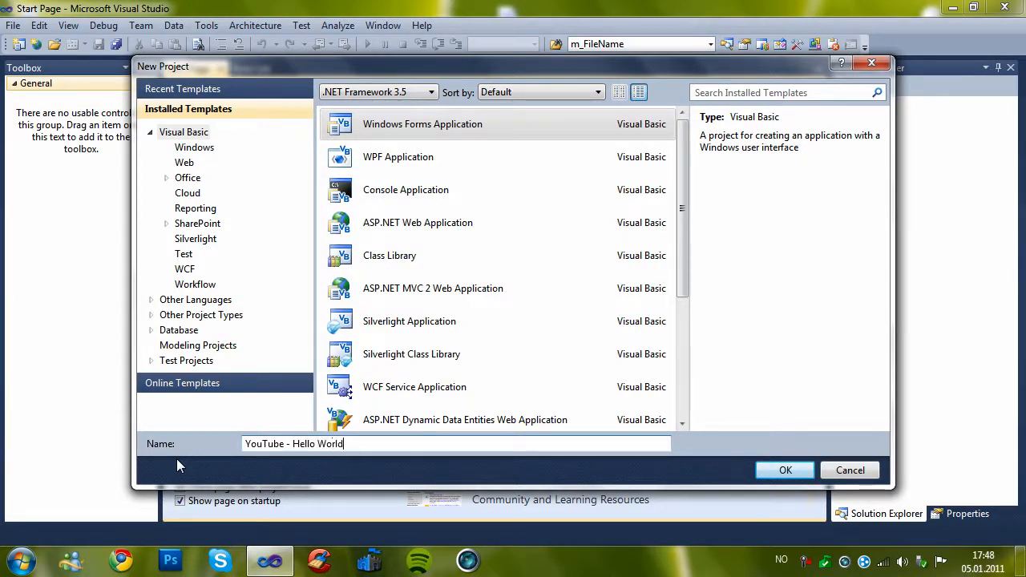
{"action": "left_click", "coordinate": [785, 470]}
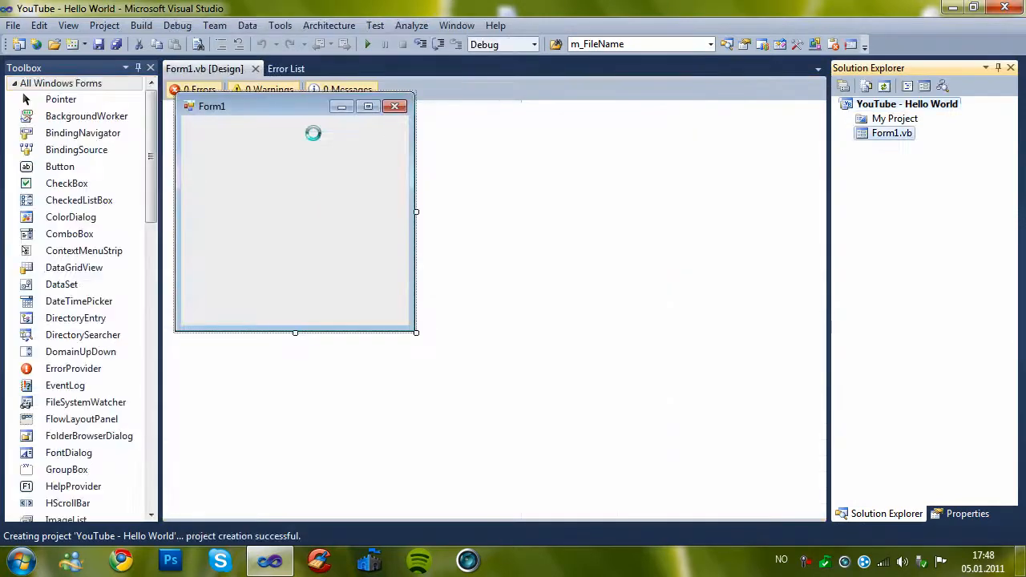
- Place a button on Form1 and set its Text to 'Show messageBox!! :D'
{"action": "left_click", "coordinate": [61, 165]}
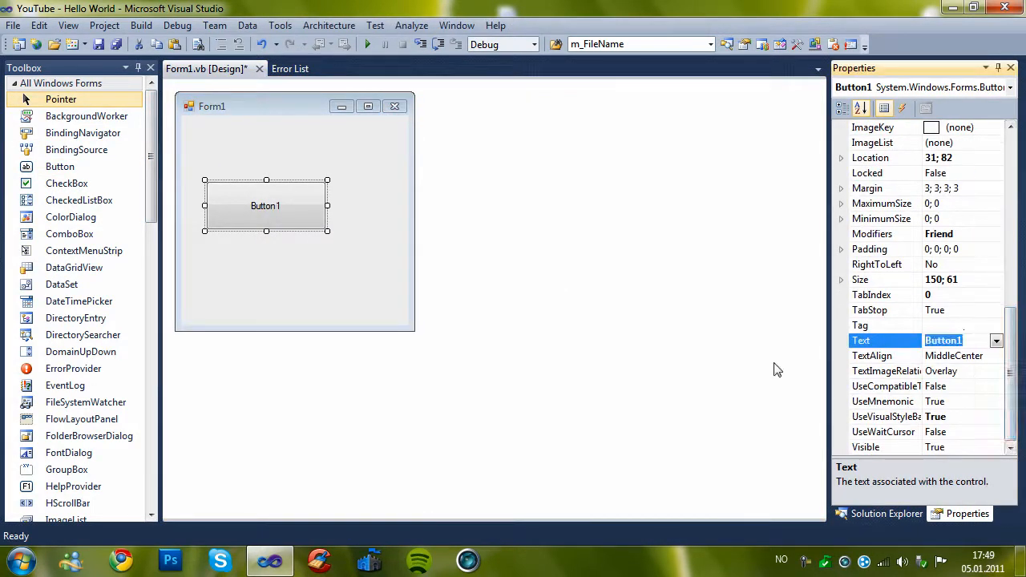
{"action": "type", "text": "Show message"}
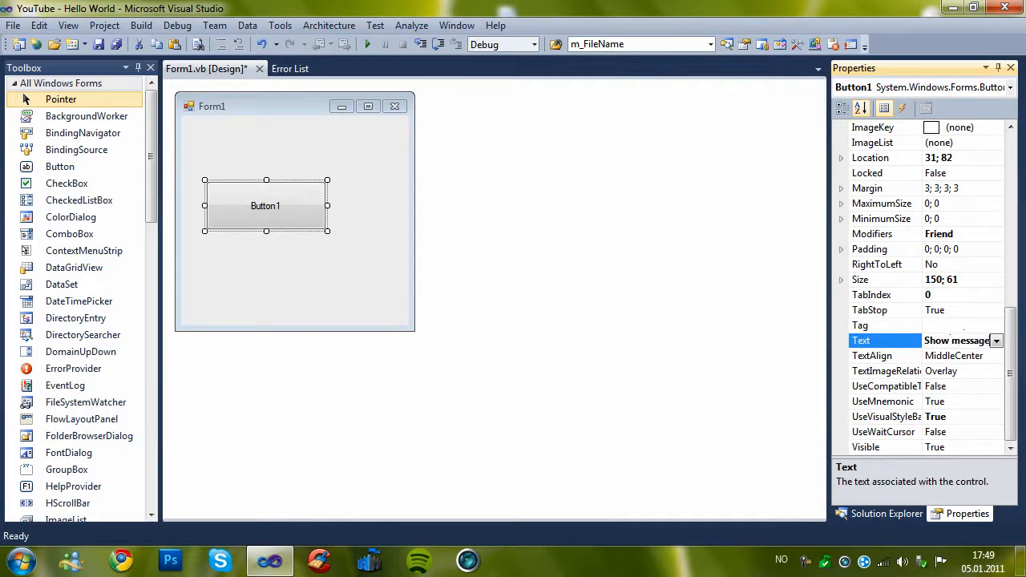
{"action": "type", "text": "messageBox!! :D"}
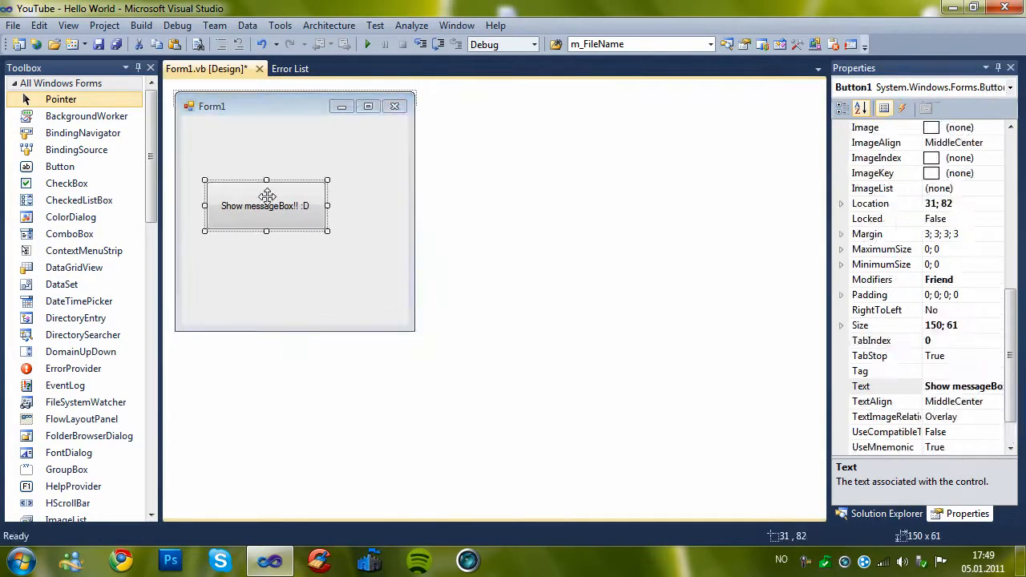
- Write the button's Click handler: MsgBox("Your message here...", Information + OkCancel, "Title goes here...")
{"action": "double_click", "coordinate": [266, 206]}
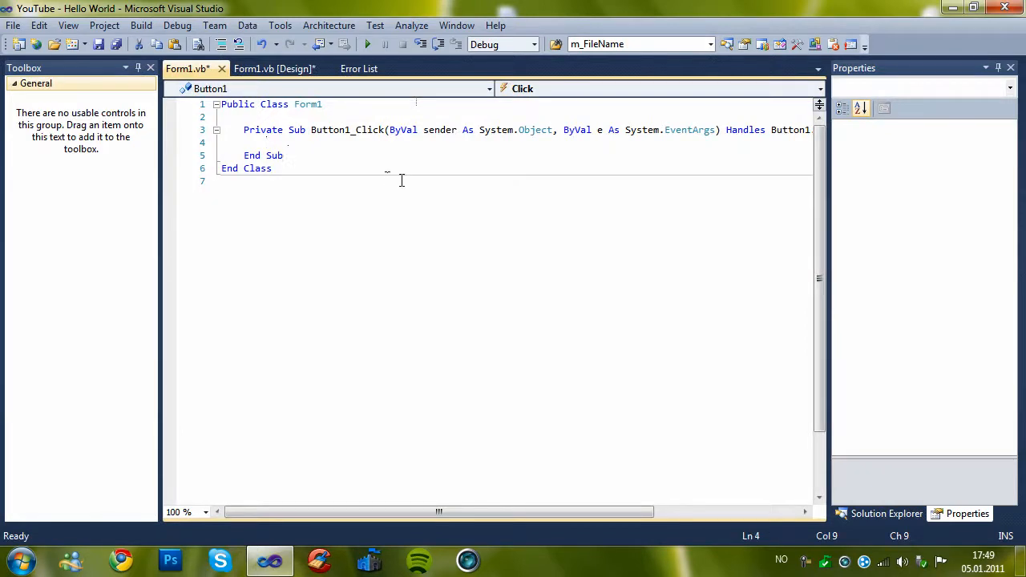
{"action": "type", "text": "msg"}
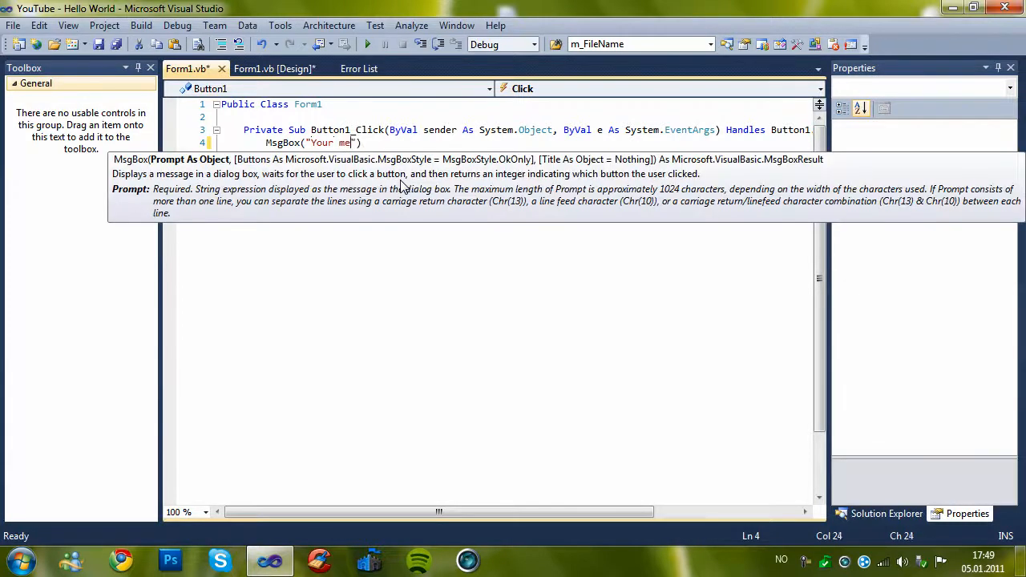
{"action": "type", "text": "ssage here..."}
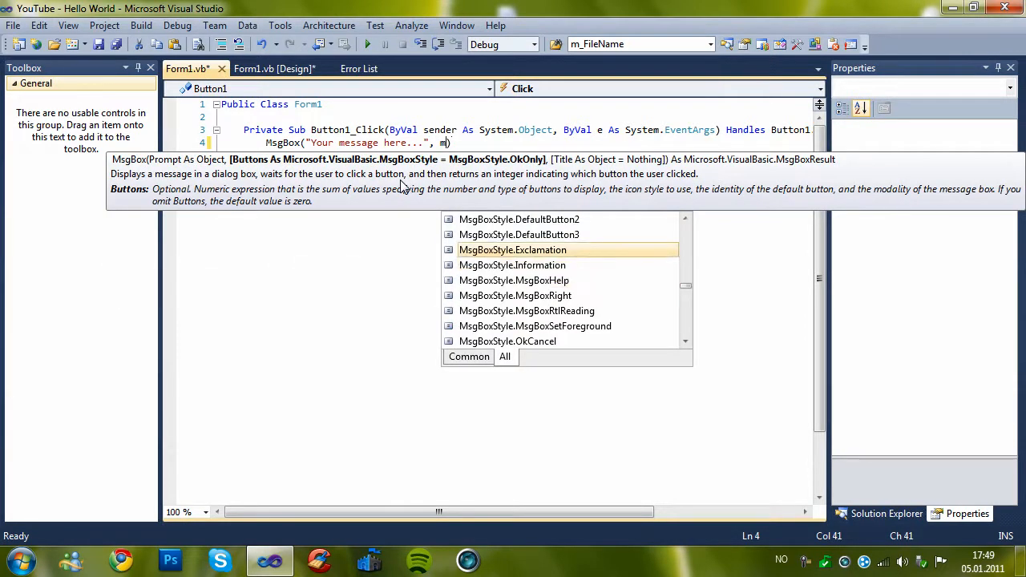
{"action": "type", "text": "sgBoxStyle.Information + me"}
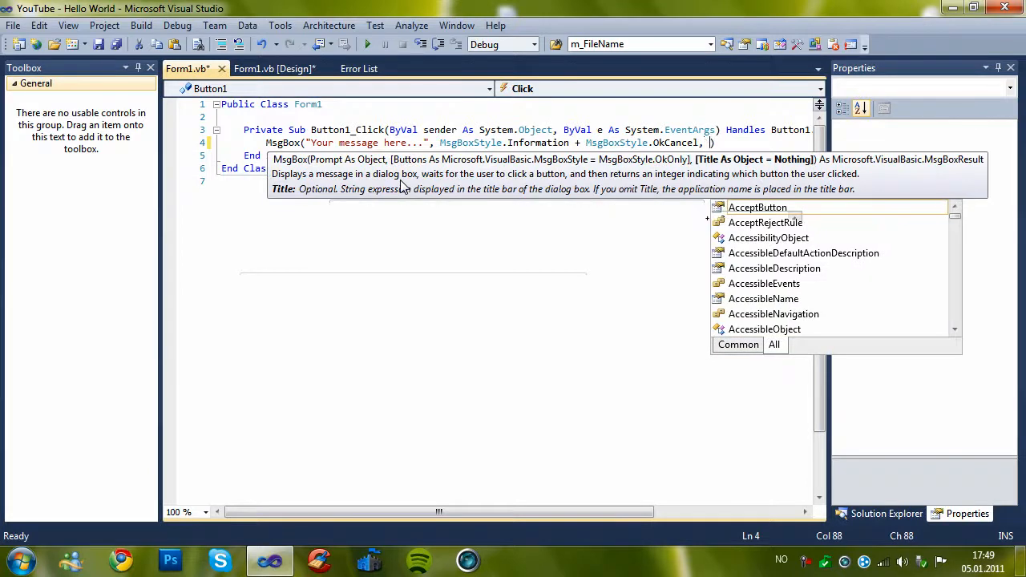
{"action": "type", "text": "Title goes here.."}
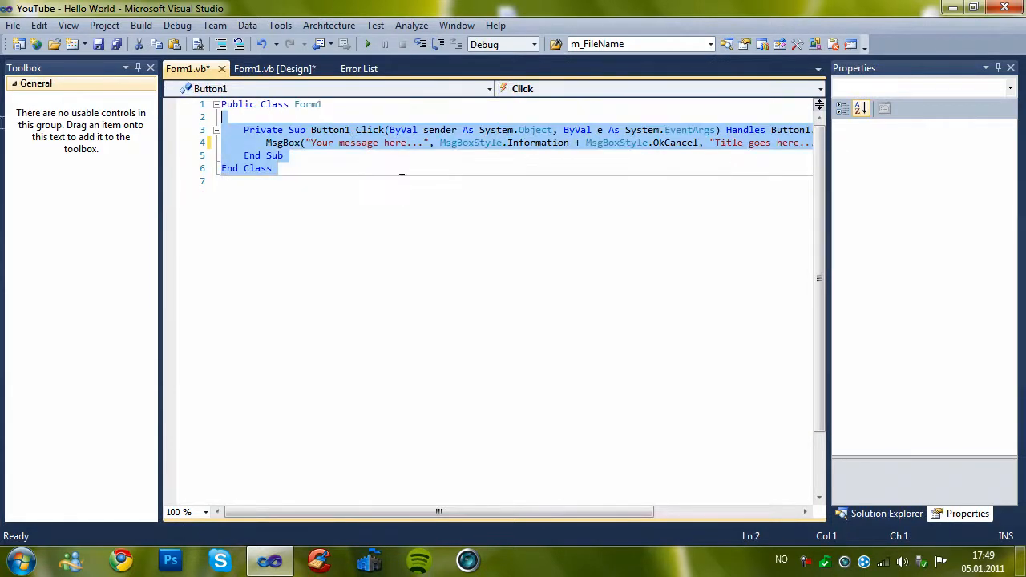
- Start debugging to run the application
{"action": "left_click", "coordinate": [368, 45]}
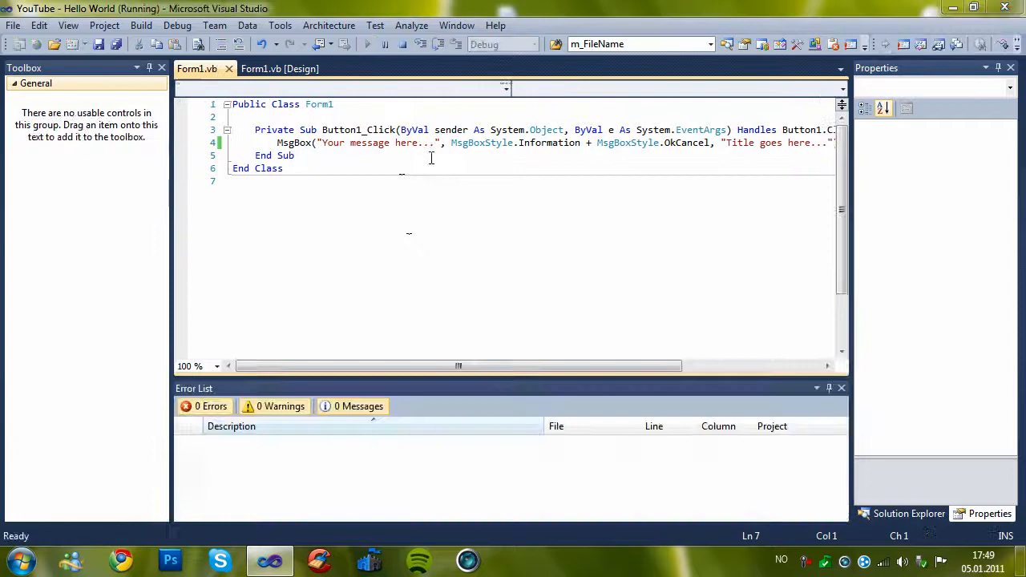
- Trigger the message box from the running form's button and dismiss it with OK
{"action": "left_click", "coordinate": [129, 153]}
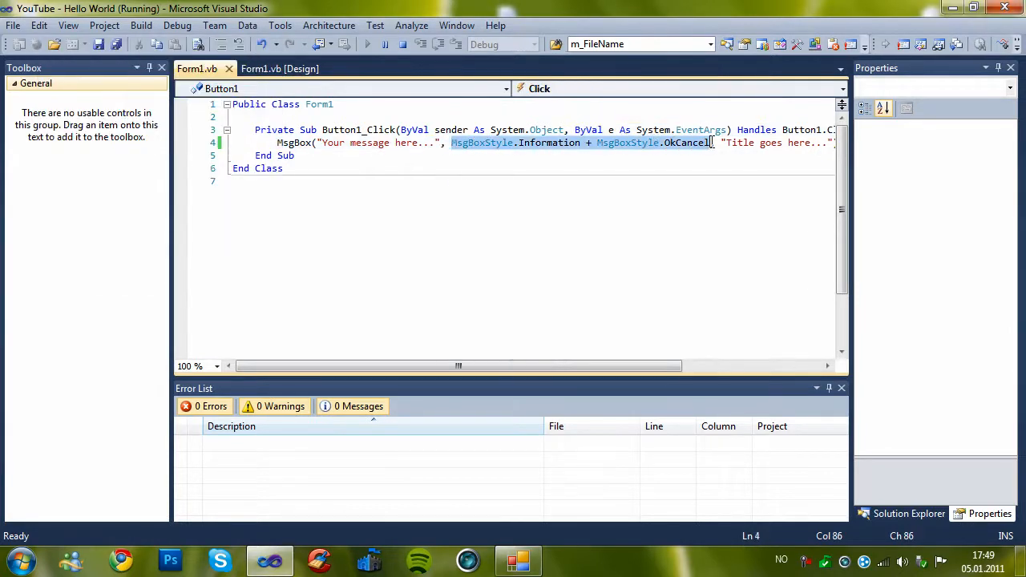
{"action": "left_click", "coordinate": [131, 153]}
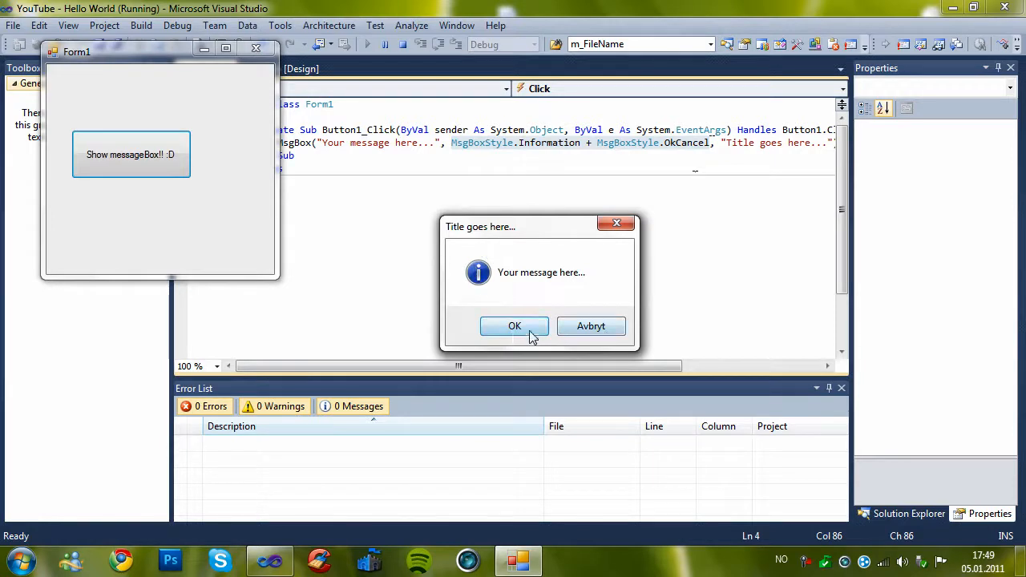
{"action": "left_click", "coordinate": [514, 326]}
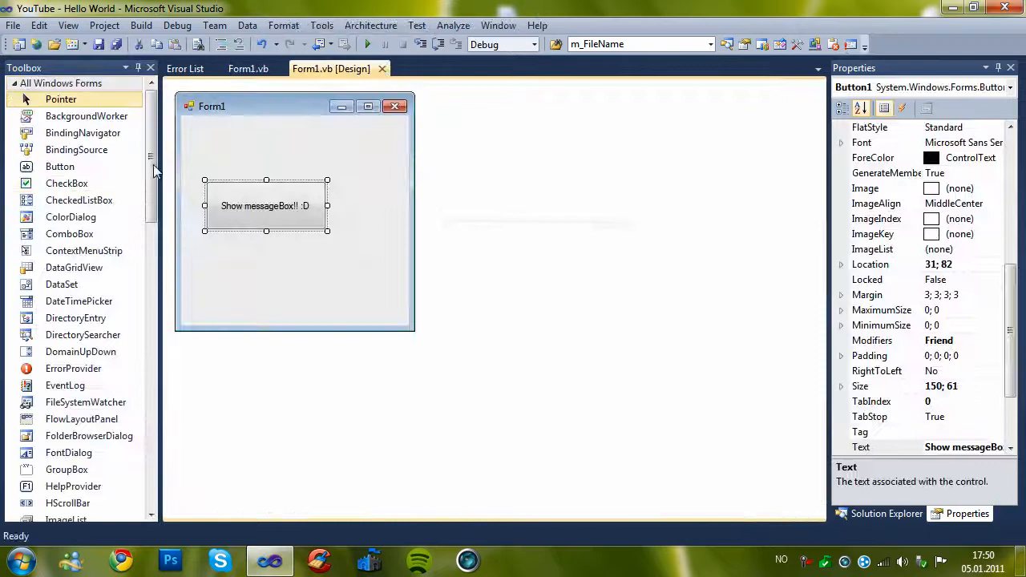
- Replace the "Your message here..." string in the MsgBox call with TextBox1.Text
{"action": "scroll", "scroll_direction": "down", "scroll_amount": 3}
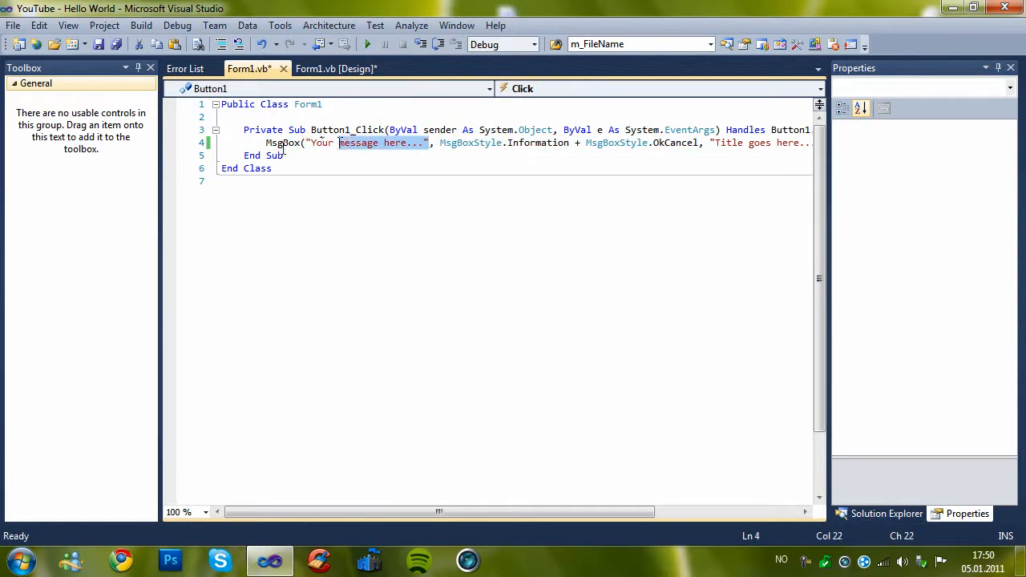
{"action": "left_click", "coordinate": [321, 142]}
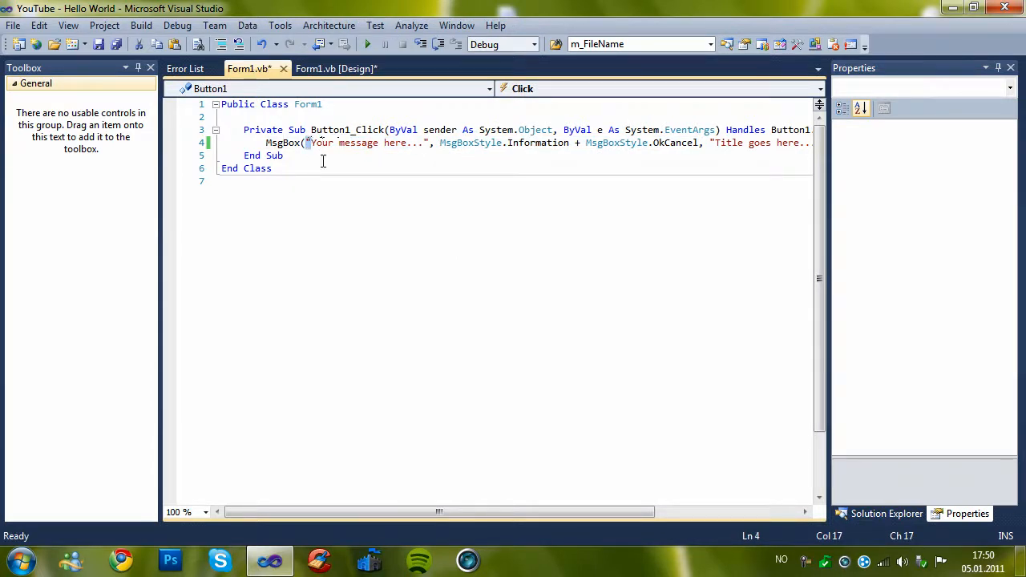
{"action": "left_click", "coordinate": [436, 143]}
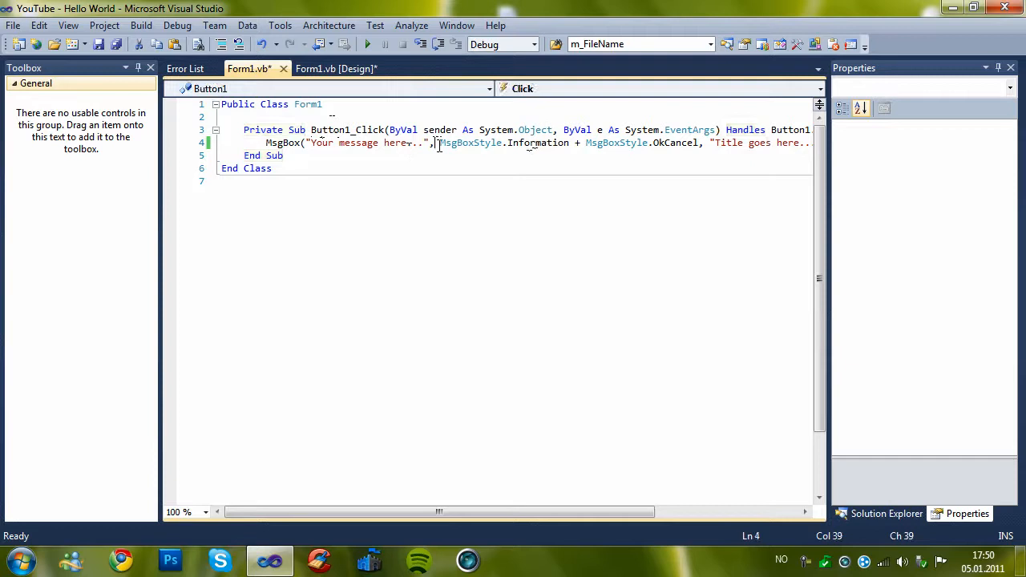
{"action": "type", "text": ","}
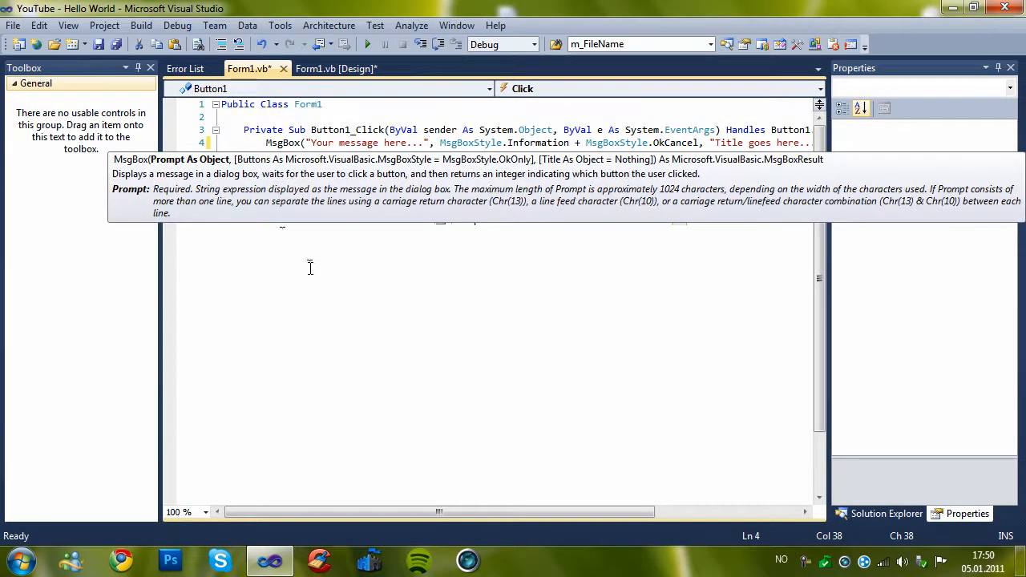
{"action": "mouse_move", "coordinate": [327, 202]}
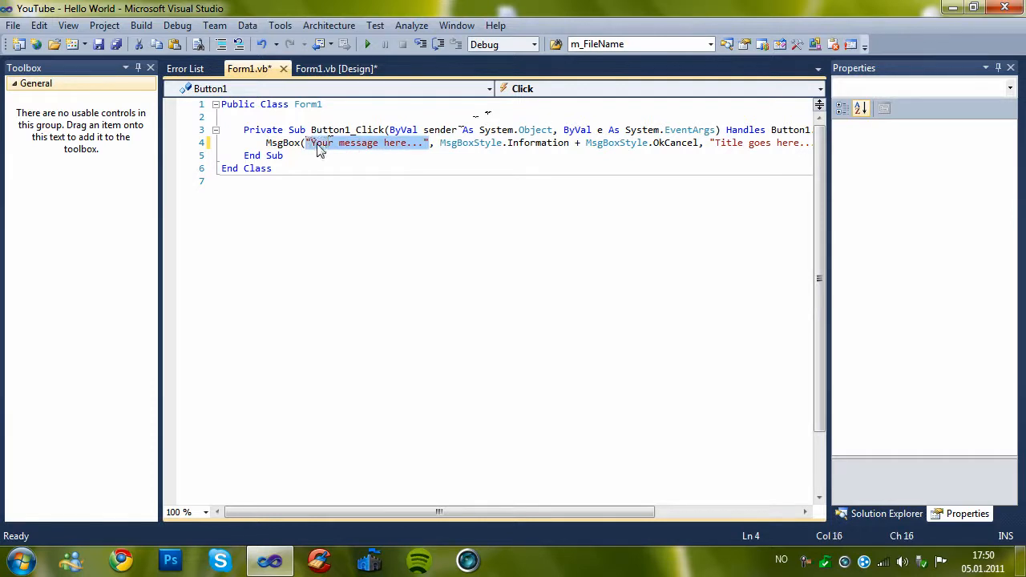
{"action": "type", "text": "TextBox1.te"}
{"action": "type", "text": "Hello Wor"}
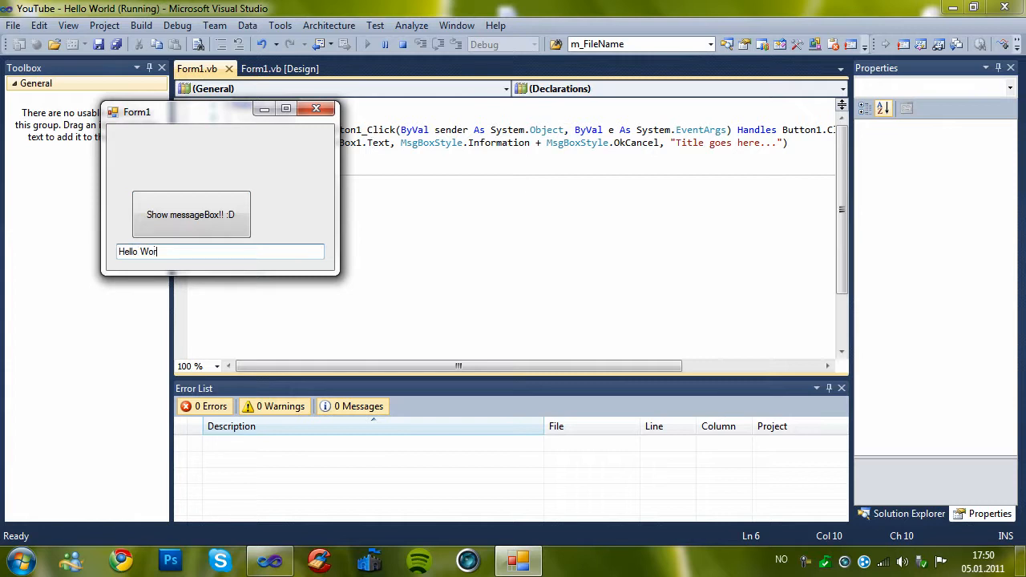
- Show and dismiss message boxes echoing the typed texts 'Hello World' and 'What else ?'
{"action": "left_click", "coordinate": [191, 215]}
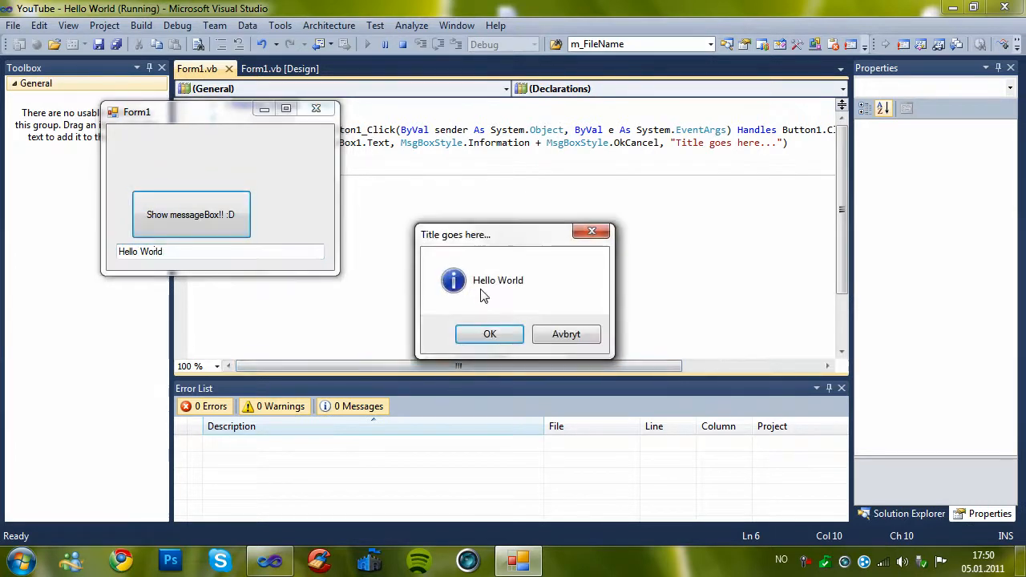
{"action": "left_click", "coordinate": [491, 333]}
{"action": "type", "text": "What'el"}
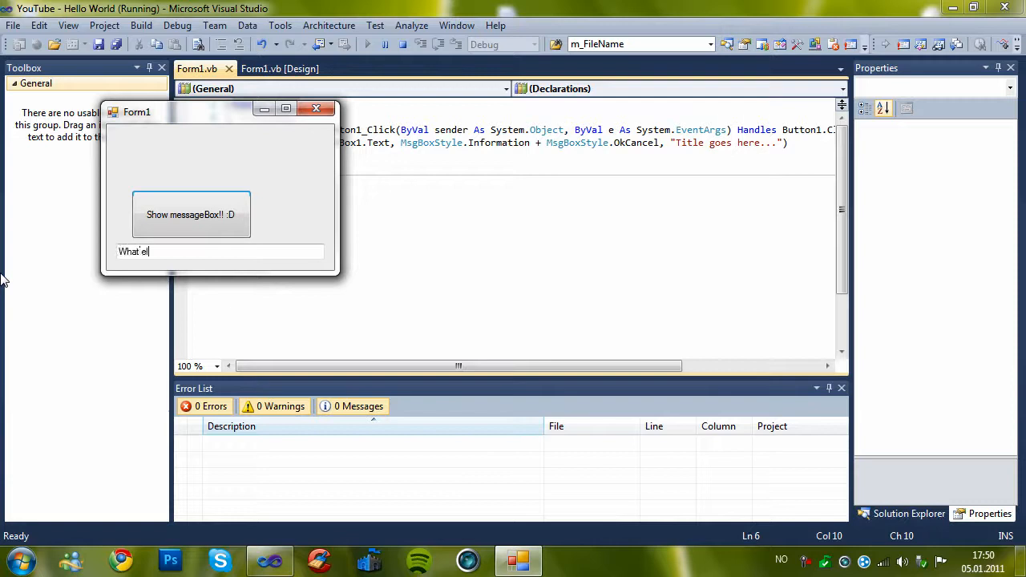
{"action": "left_click", "coordinate": [191, 214]}
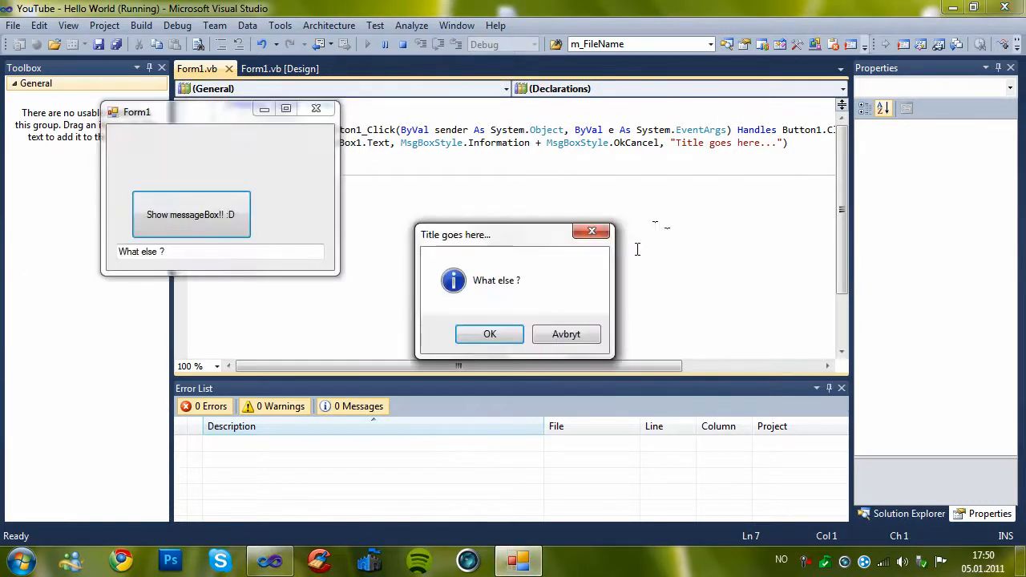
{"action": "left_click", "coordinate": [491, 333]}
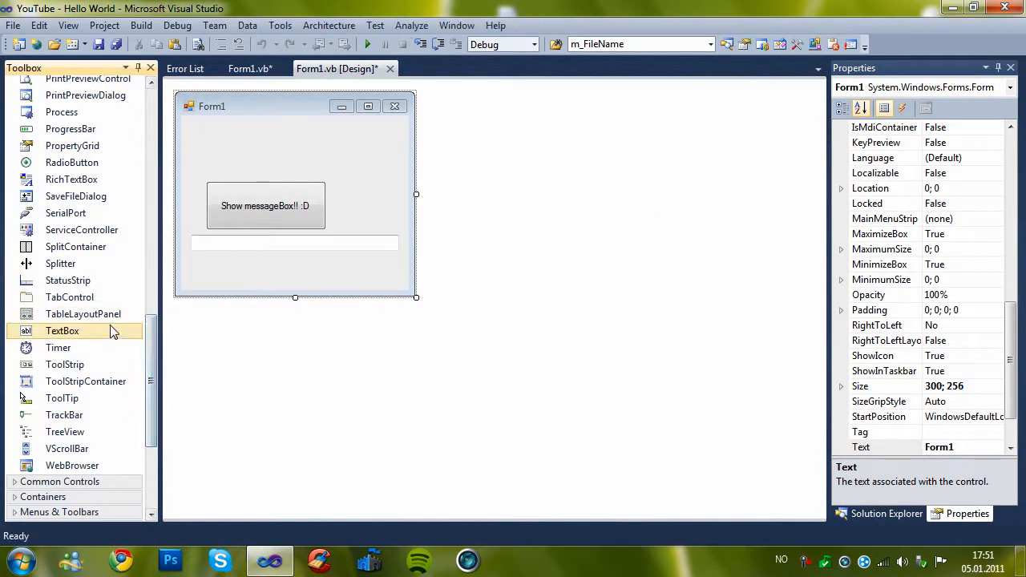
- Add a second full-width text box and use TextBox2.Text as the MsgBox title, then run the app
{"action": "left_click_drag", "start_coordinate": [61, 330], "coordinate": [231, 262]}
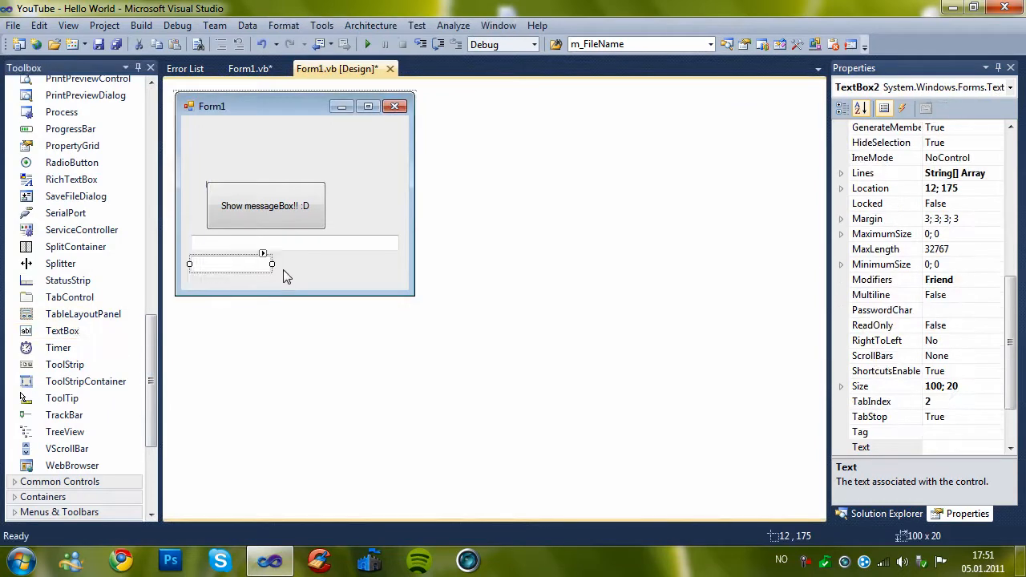
{"action": "left_click_drag", "start_coordinate": [272, 263], "coordinate": [401, 263]}
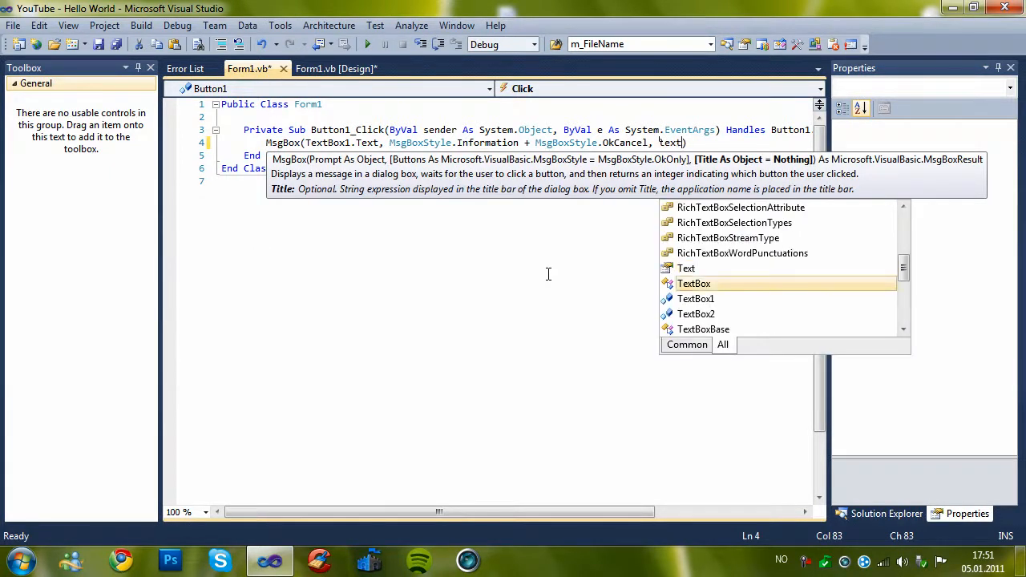
{"action": "type", "text": "TextBox2.Text"}
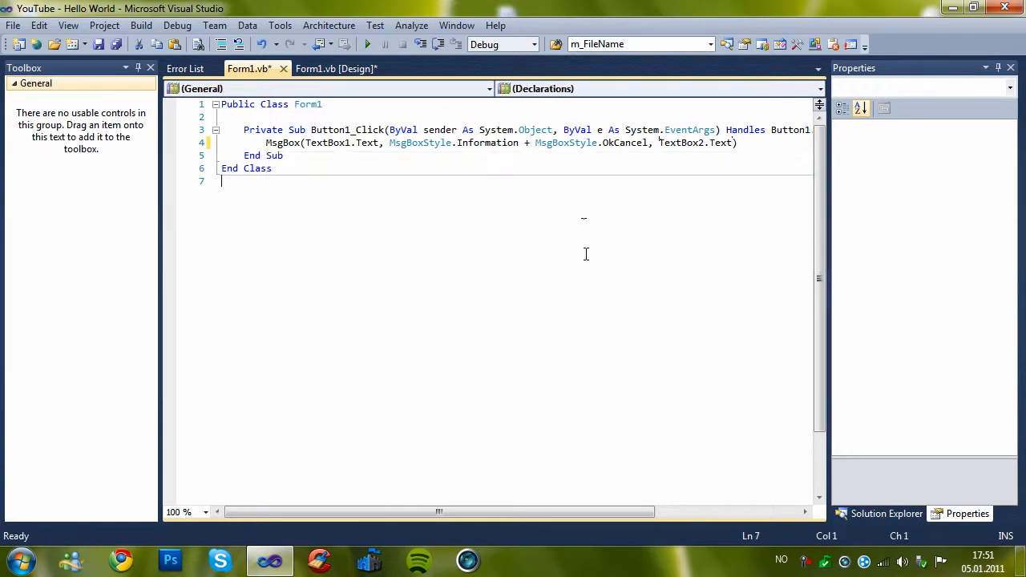
{"action": "left_click", "coordinate": [367, 45]}
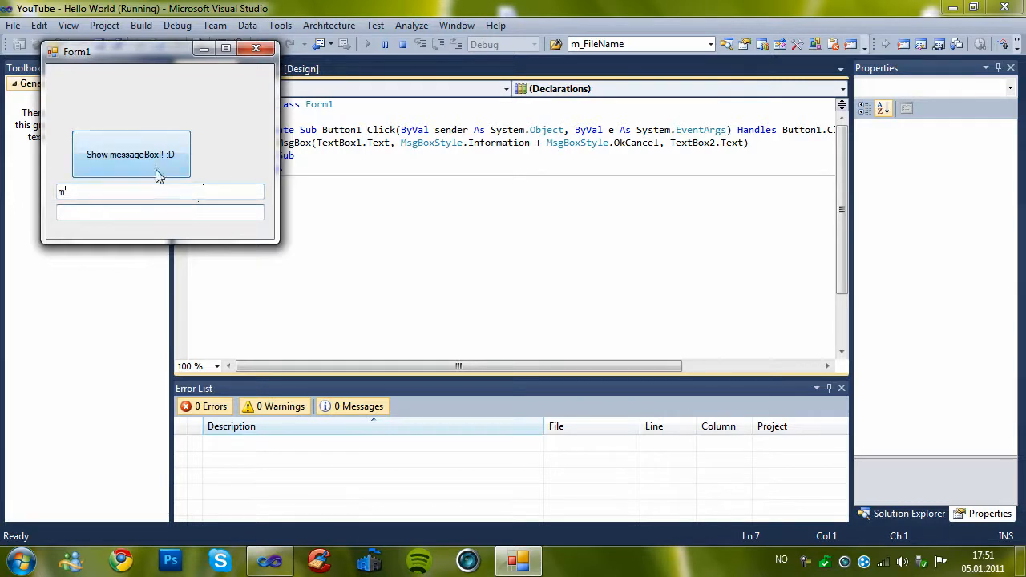
- Show the message box built from both text boxes in the running form
{"action": "left_click", "coordinate": [132, 154]}
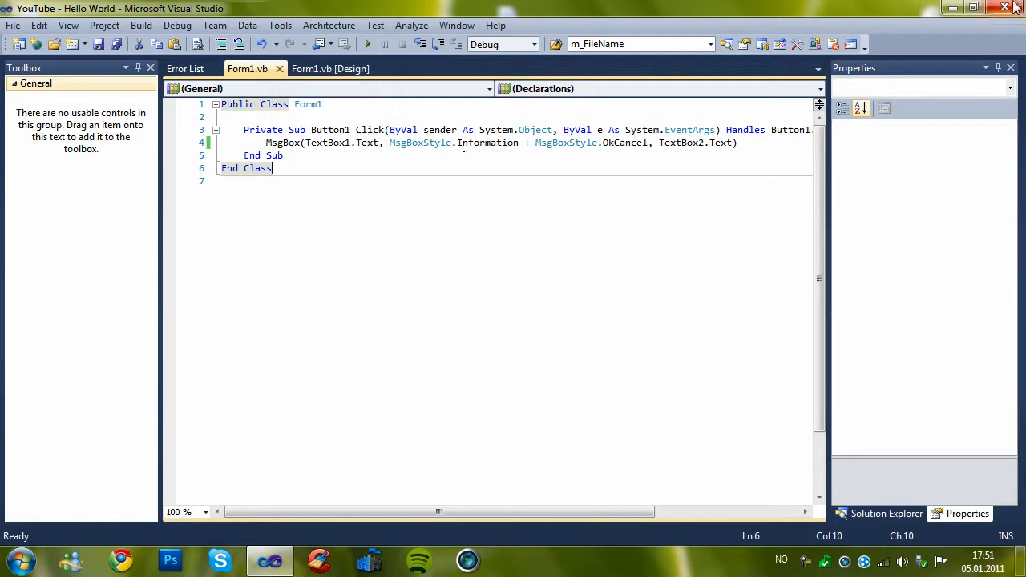
- Close Visual Studio discarding the project changes, leaving the desktop showing
{"action": "left_click", "coordinate": [1003, 6]}
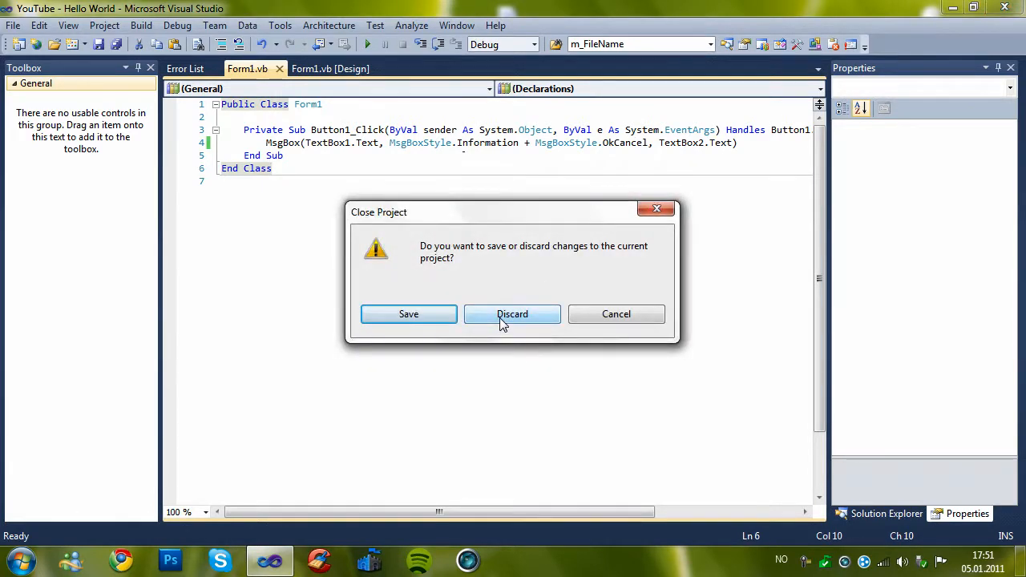
{"action": "left_click", "coordinate": [512, 313]}
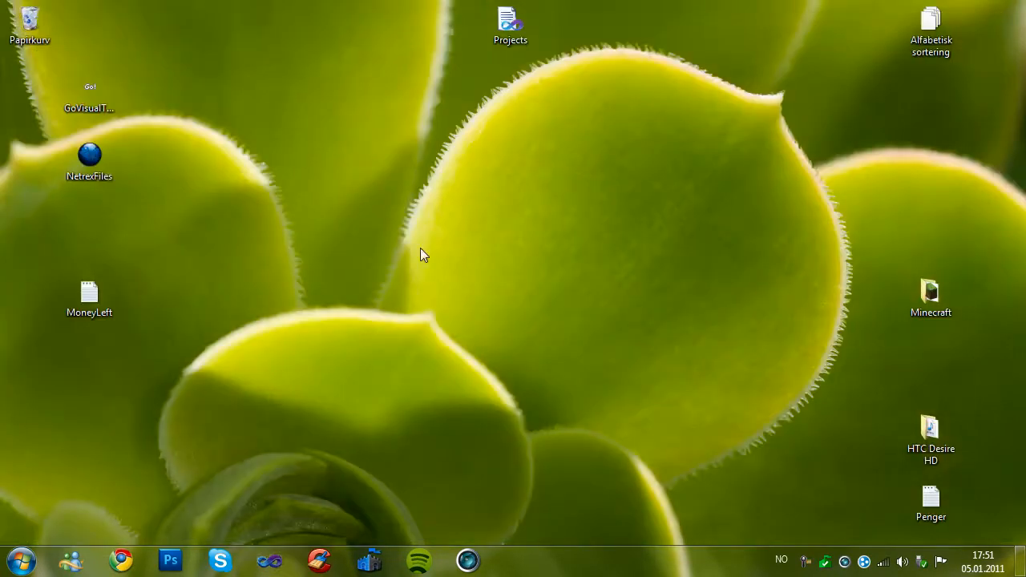
{"action": "left_click_drag", "start_coordinate": [423, 255], "coordinate": [642, 461]}
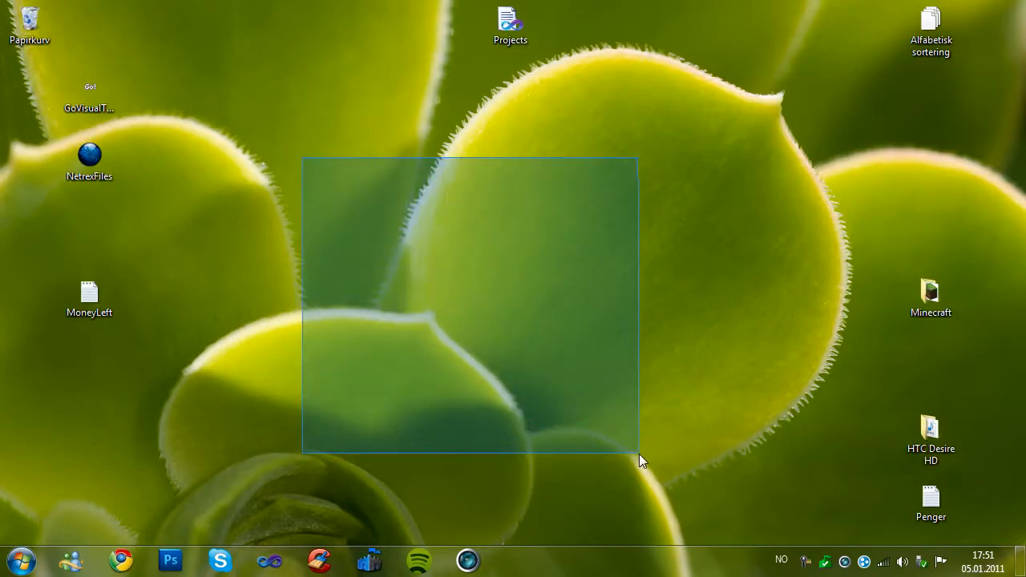